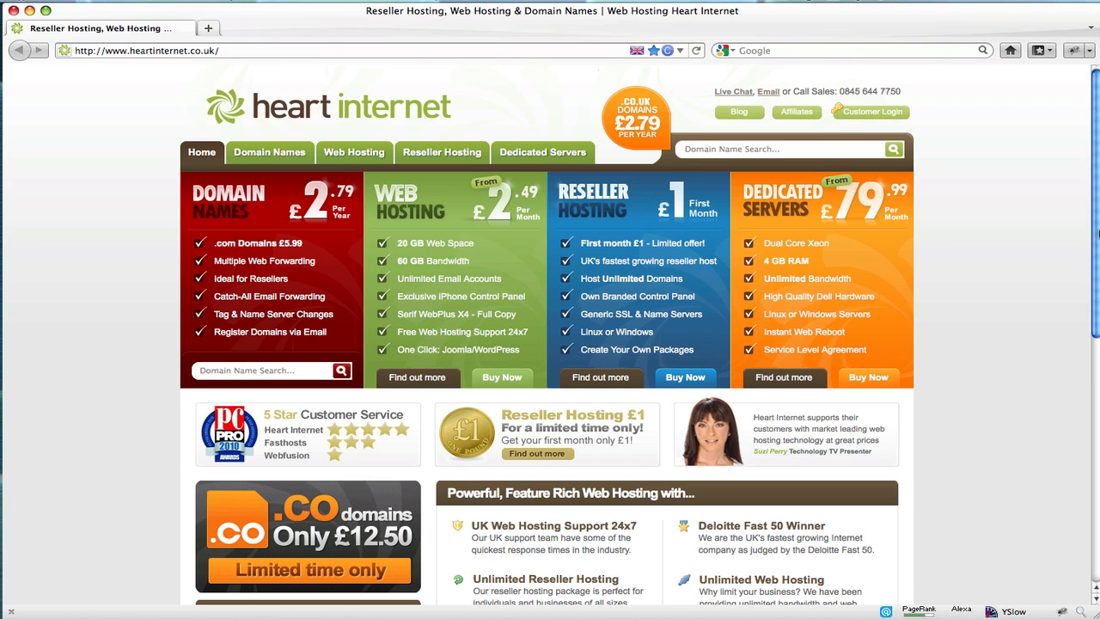
{"action": "mouse_move", "coordinate": [983, 176]}
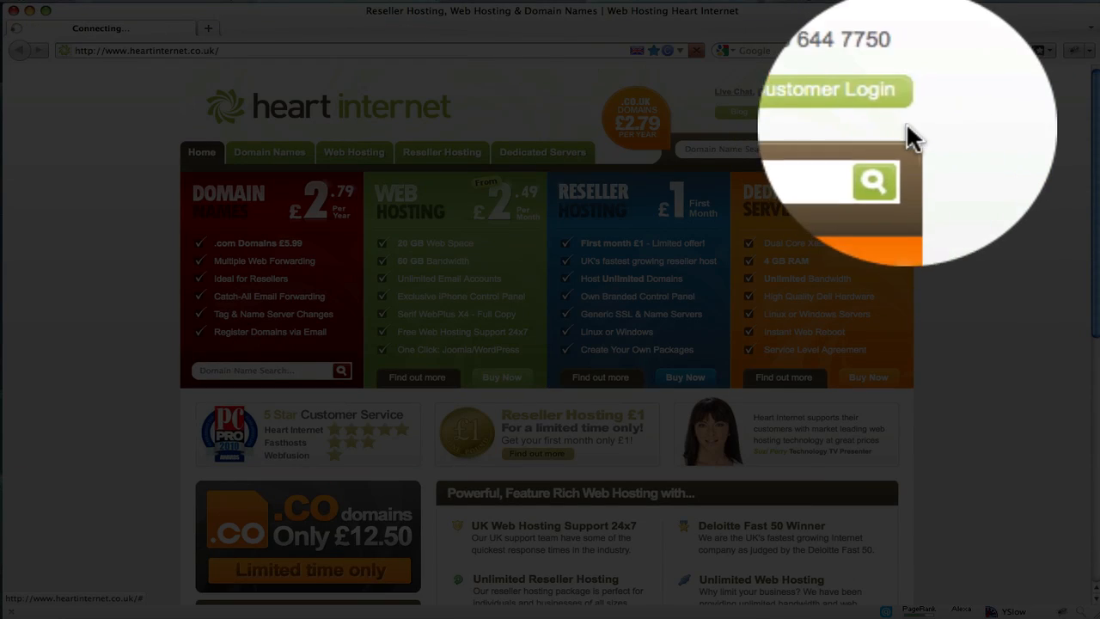
Sign in to the Customer Area and reach the Access eXtend Web Hosting Control Panel box.
{"action": "left_click", "coordinate": [830, 90]}
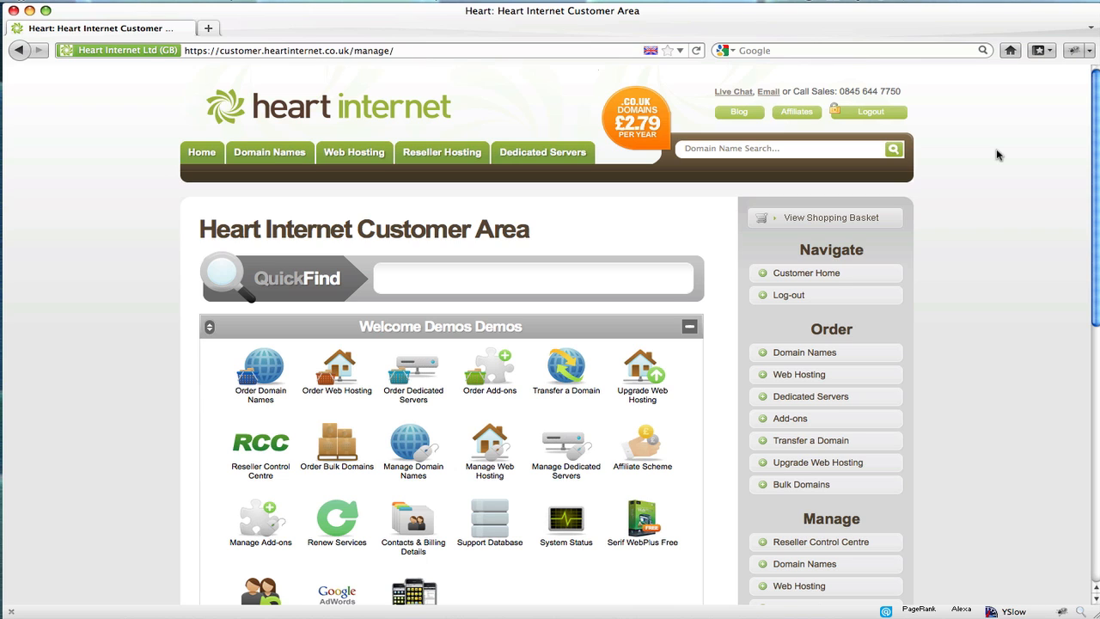
{"action": "scroll", "scroll_direction": "down", "scroll_amount": 3}
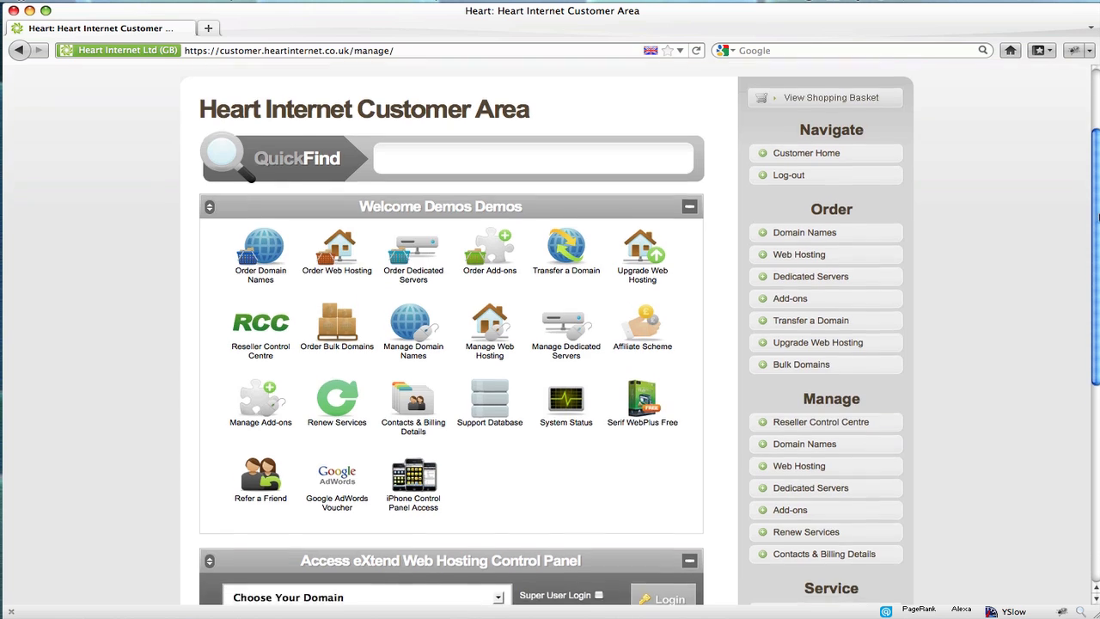
{"action": "scroll", "scroll_direction": "down", "scroll_amount": 3}
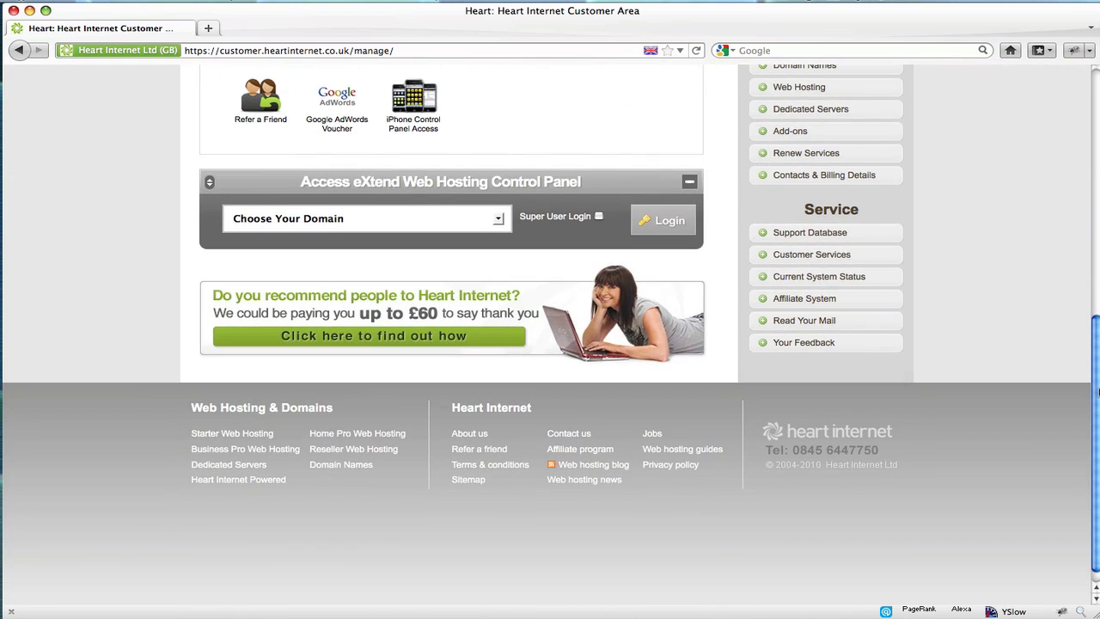
{"action": "scroll", "scroll_direction": "down", "scroll_amount": 3}
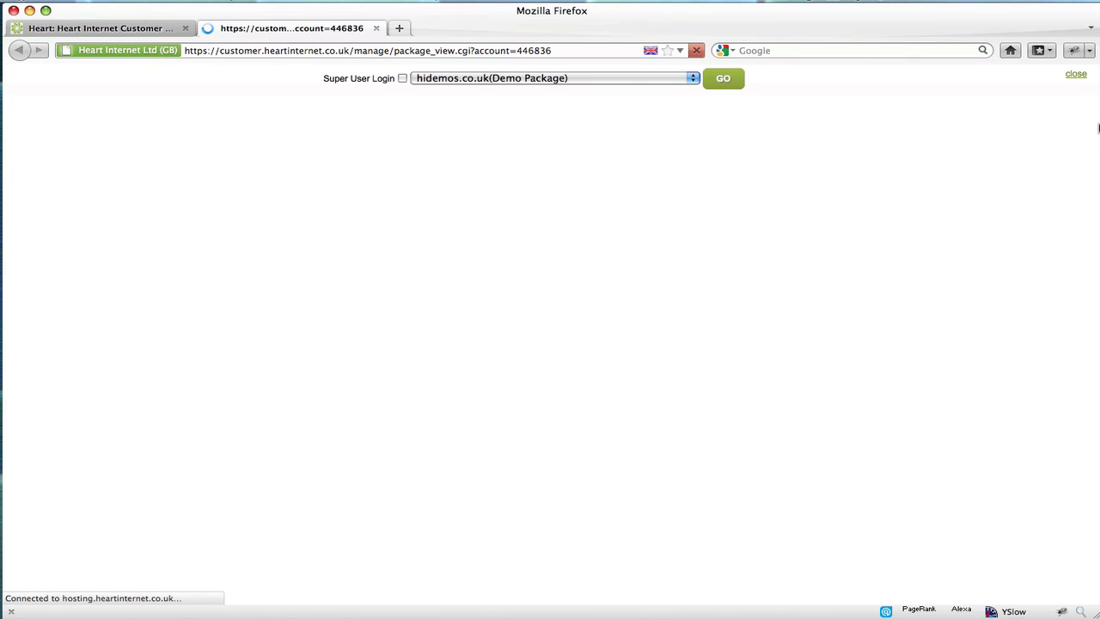
Switch to the eXtend dashboard for hidemos.co.uk and reach the FTP Details box.
{"action": "left_click", "coordinate": [722, 79]}
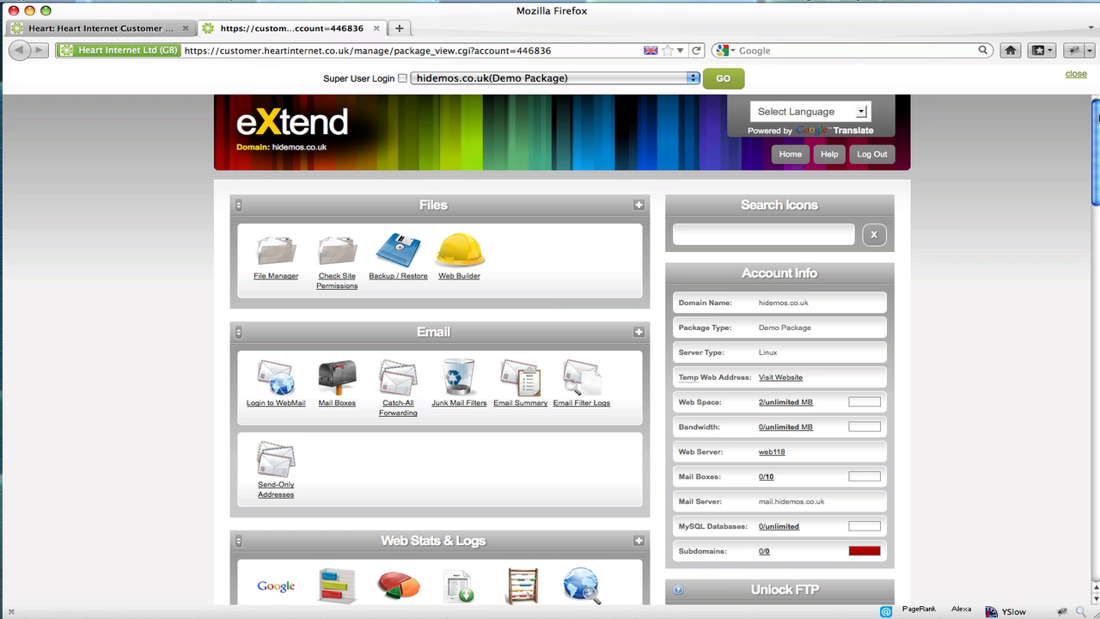
{"action": "scroll", "scroll_direction": "down", "scroll_amount": 3}
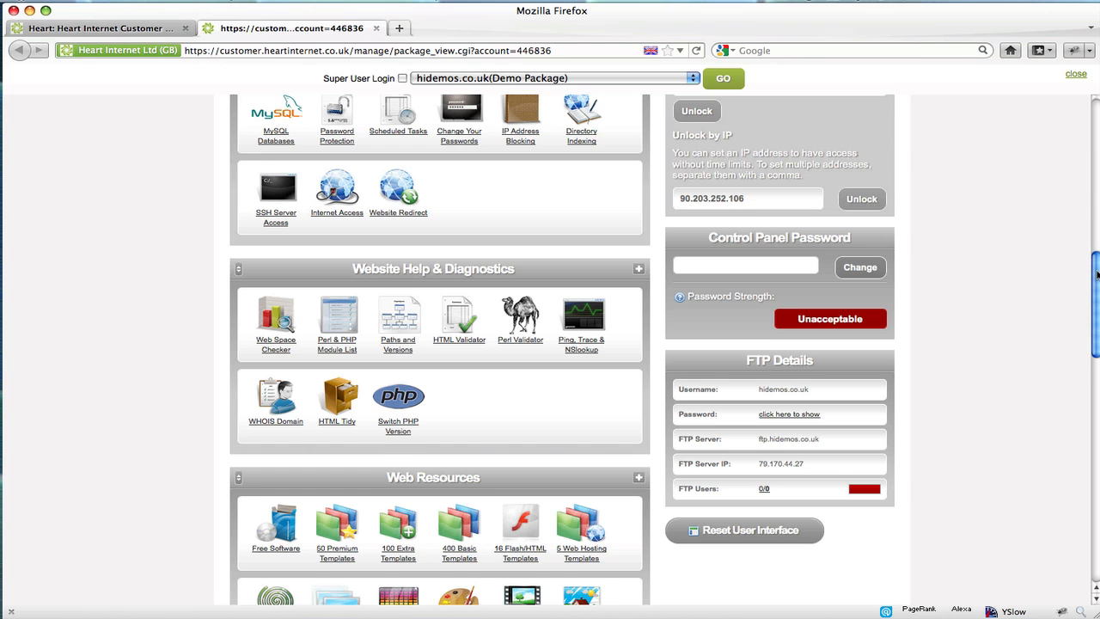
{"action": "scroll", "scroll_direction": "down", "scroll_amount": 3}
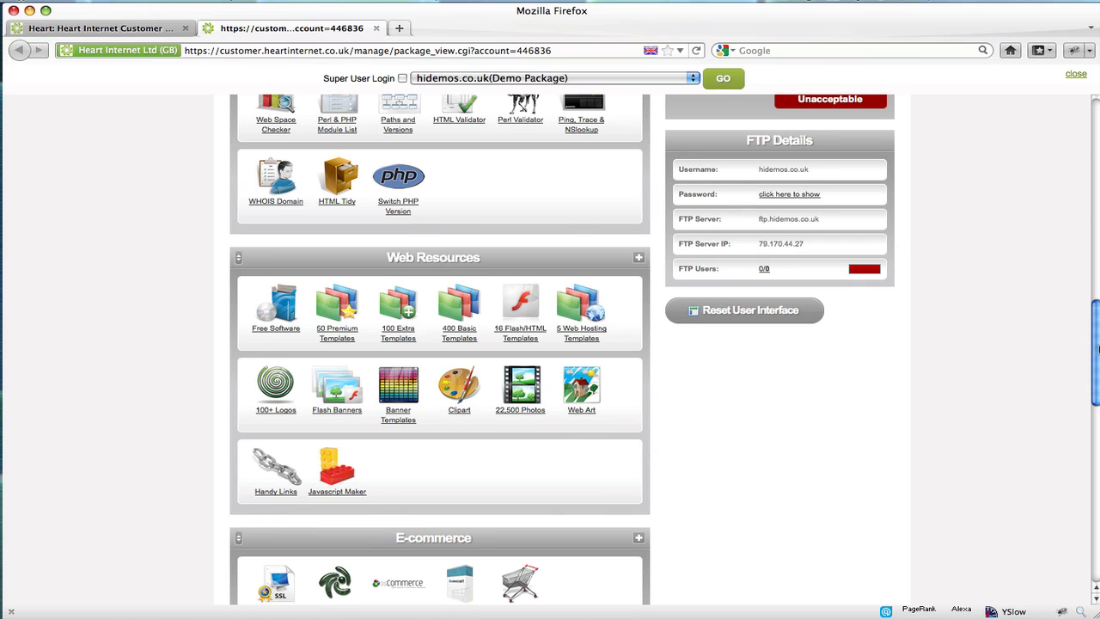
{"action": "mouse_move", "coordinate": [959, 350]}
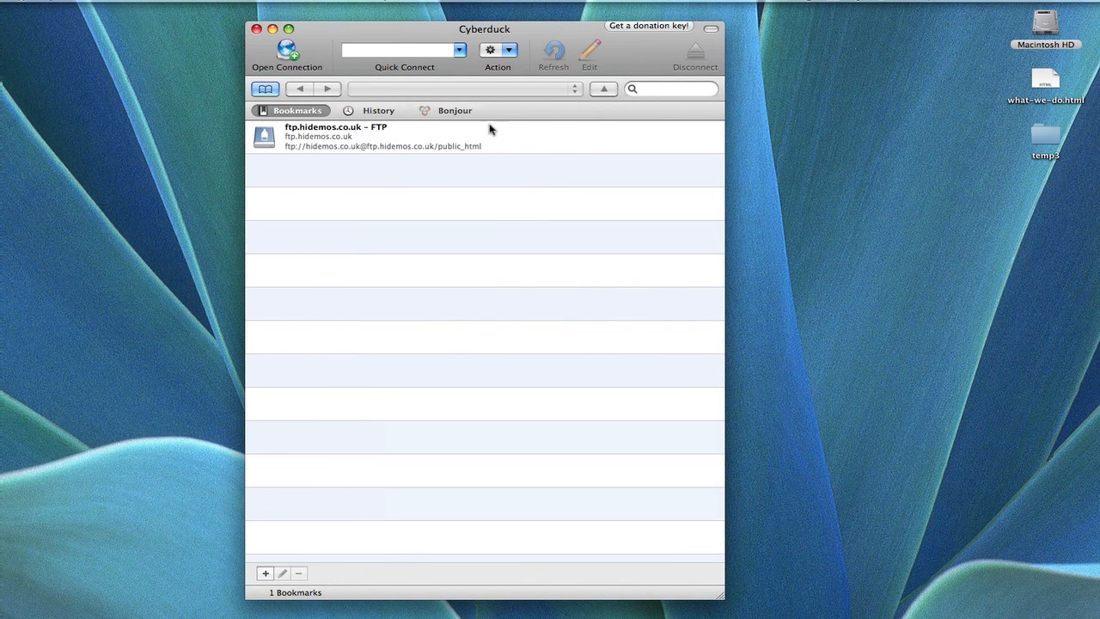
{"action": "mouse_move", "coordinate": [412, 146]}
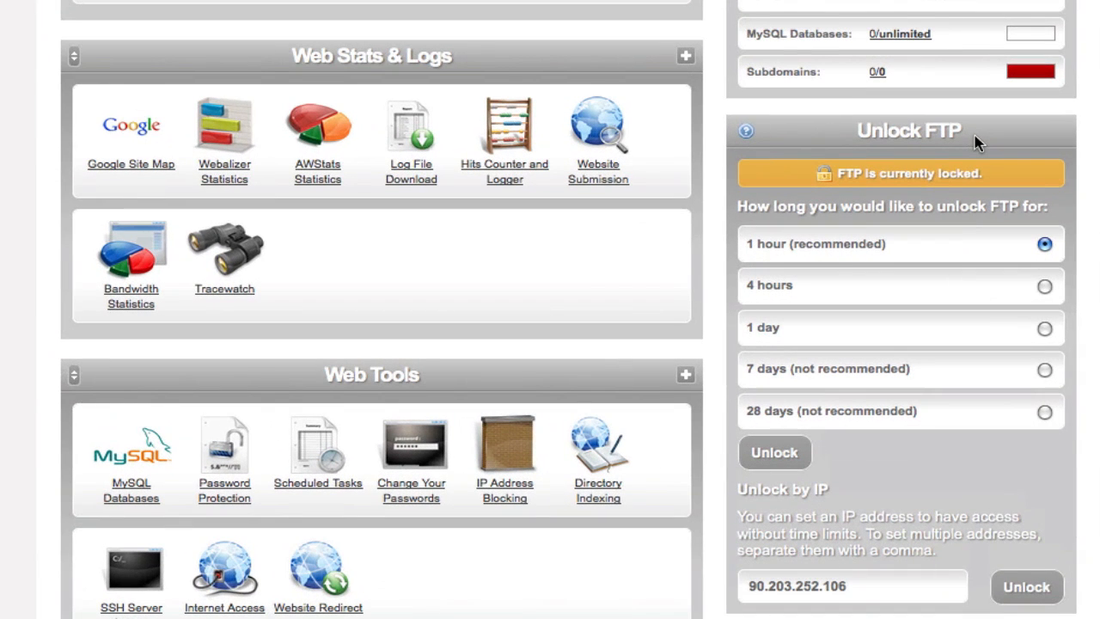
{"action": "mouse_move", "coordinate": [988, 146]}
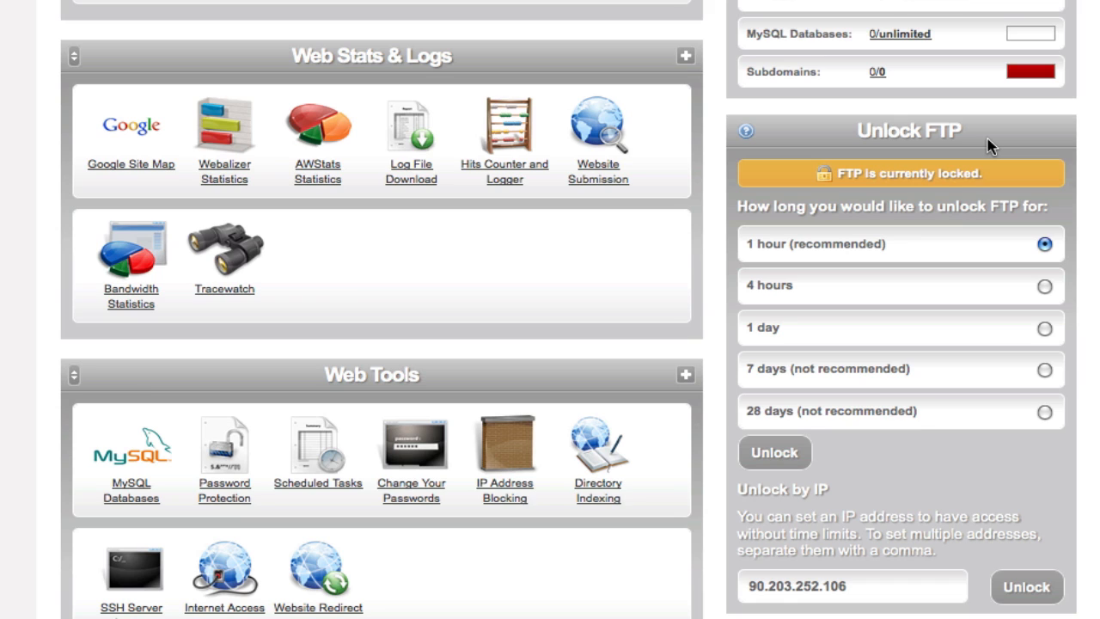
{"action": "mouse_move", "coordinate": [994, 251]}
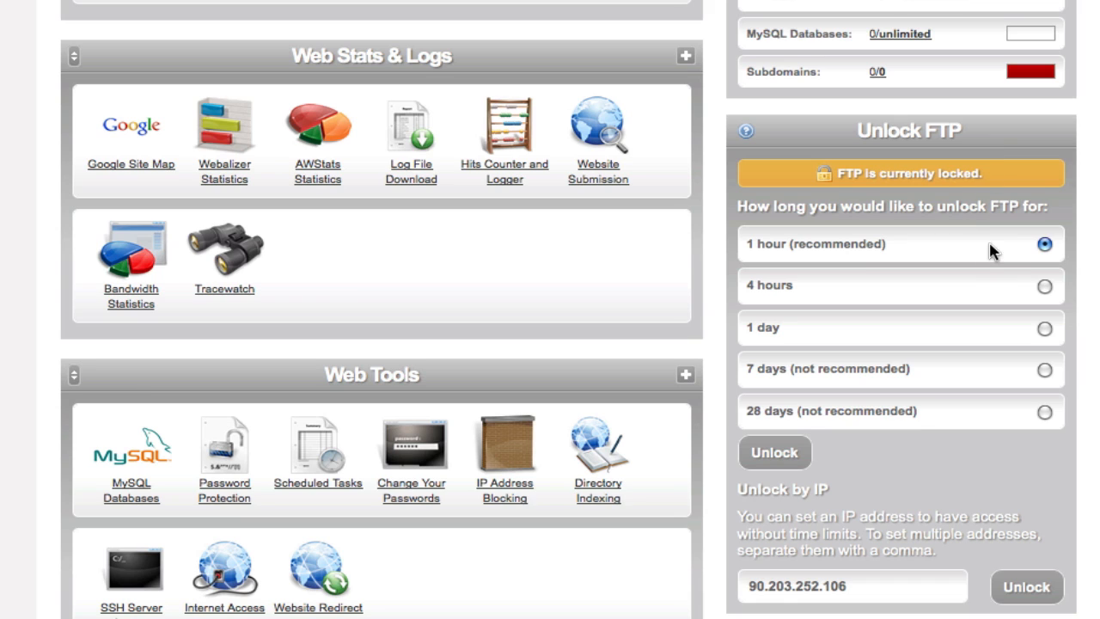
{"action": "mouse_move", "coordinate": [997, 253]}
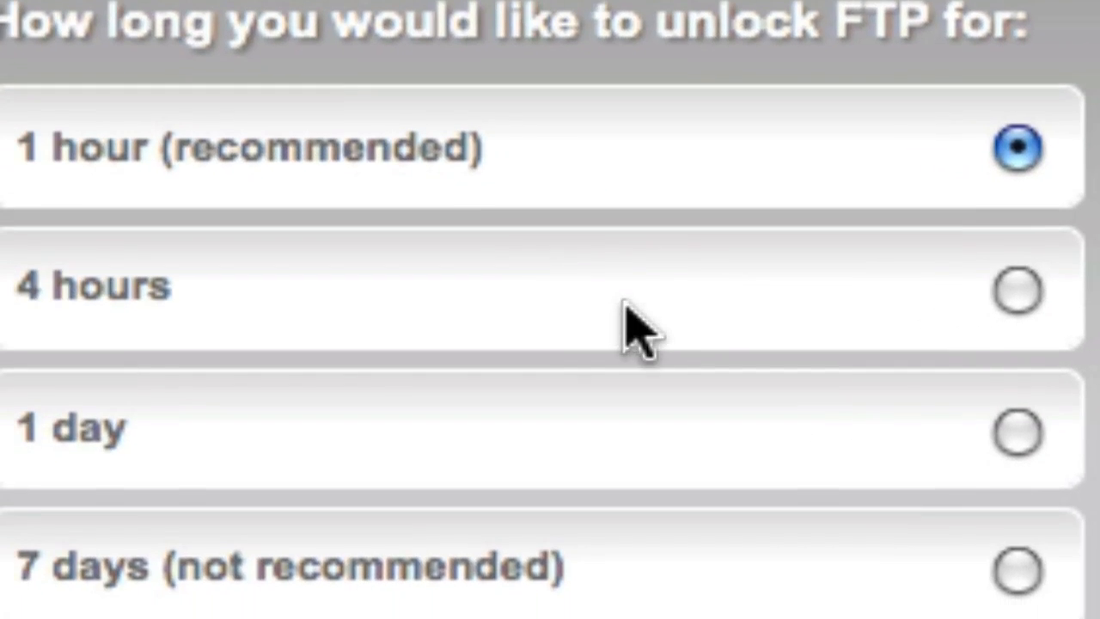
Unlock FTP access for the recommended 1 hour in the Unlock FTP box.
{"action": "scroll", "scroll_direction": "down", "scroll_amount": 3}
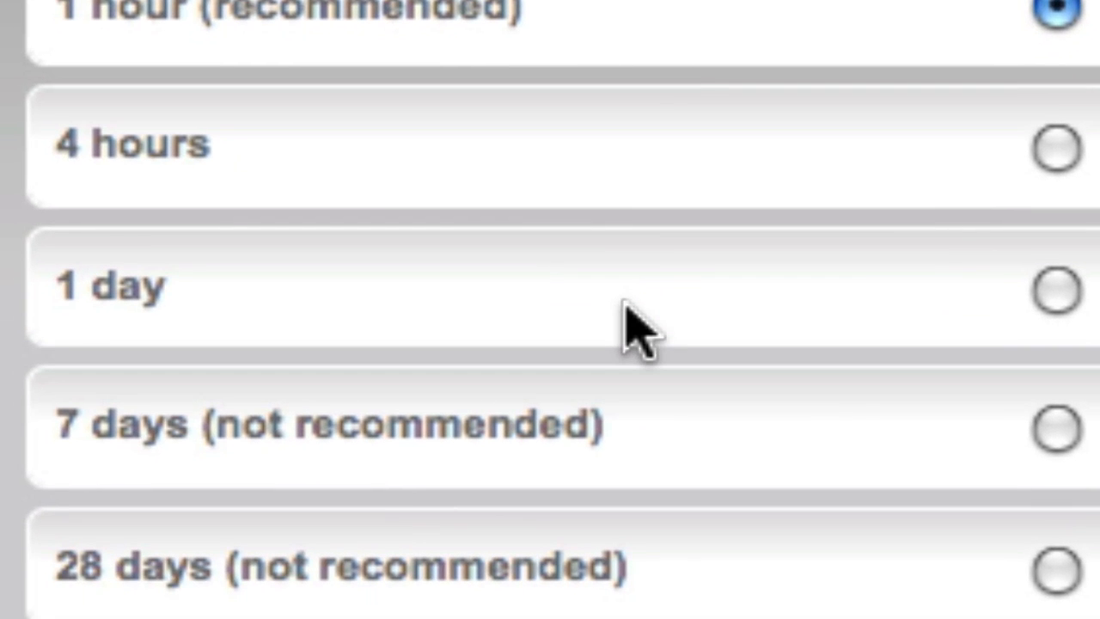
{"action": "scroll", "scroll_direction": "down", "scroll_amount": 3}
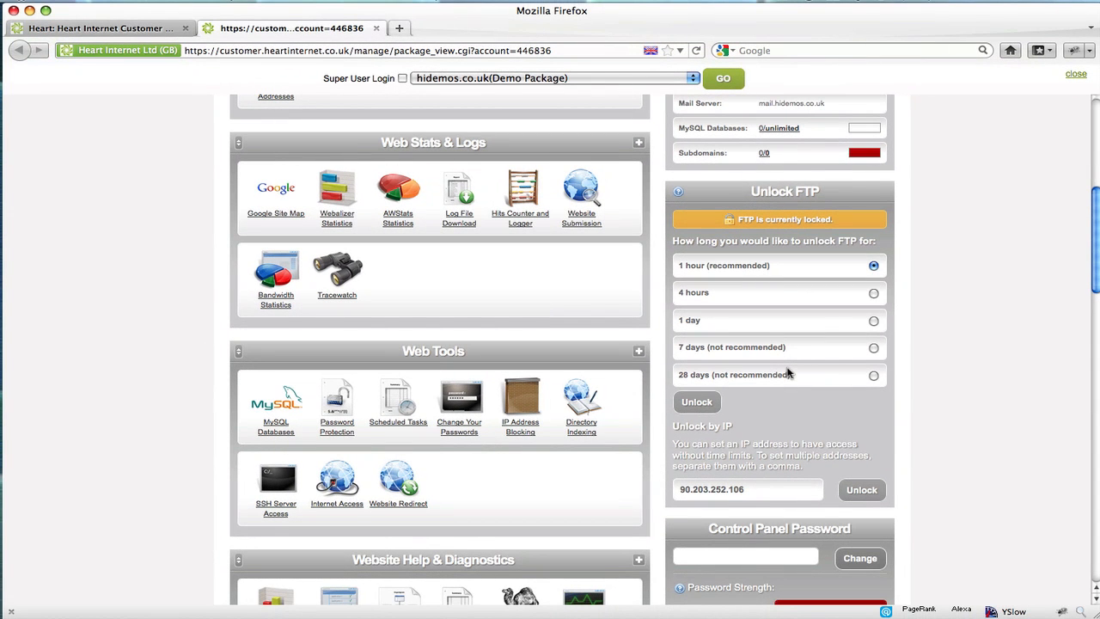
{"action": "mouse_move", "coordinate": [777, 371]}
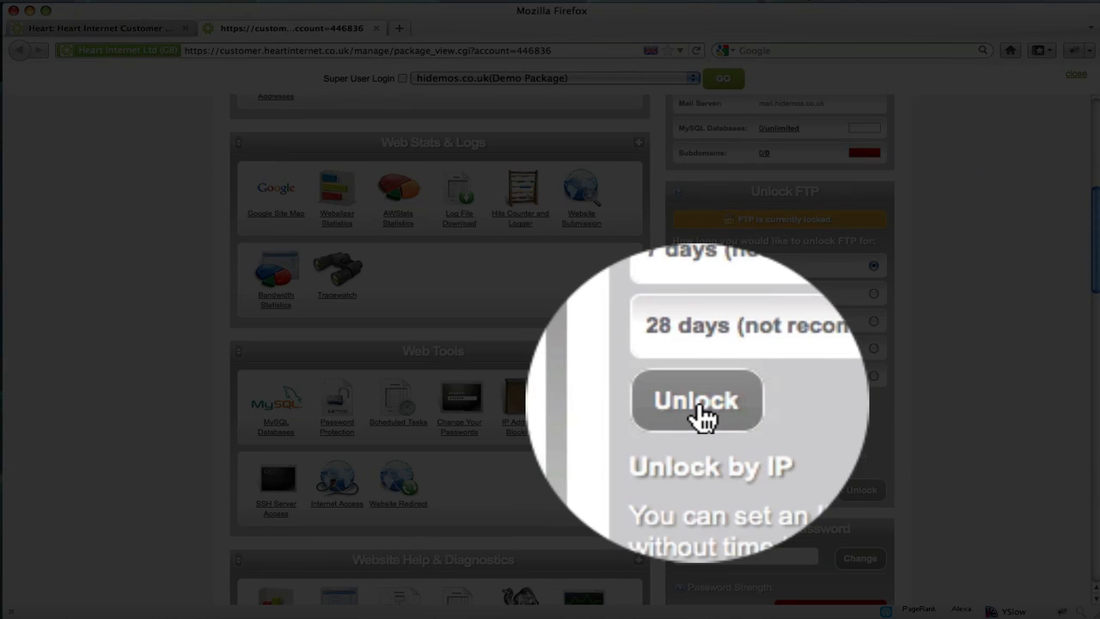
{"action": "left_click", "coordinate": [696, 400]}
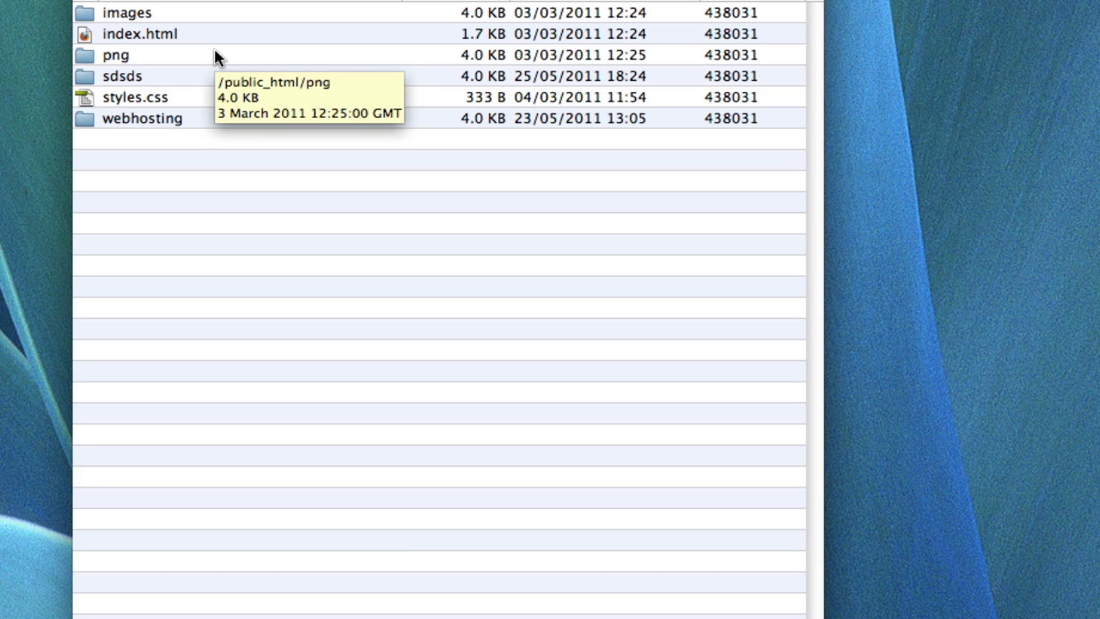
{"action": "mouse_move", "coordinate": [188, 199]}
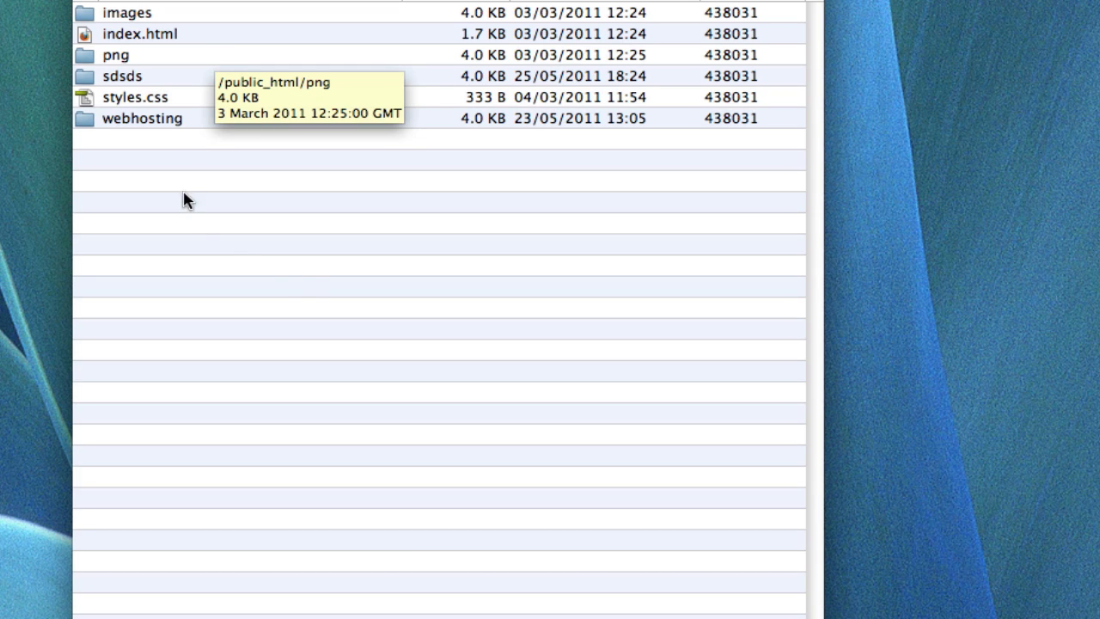
{"action": "mouse_move", "coordinate": [308, 295]}
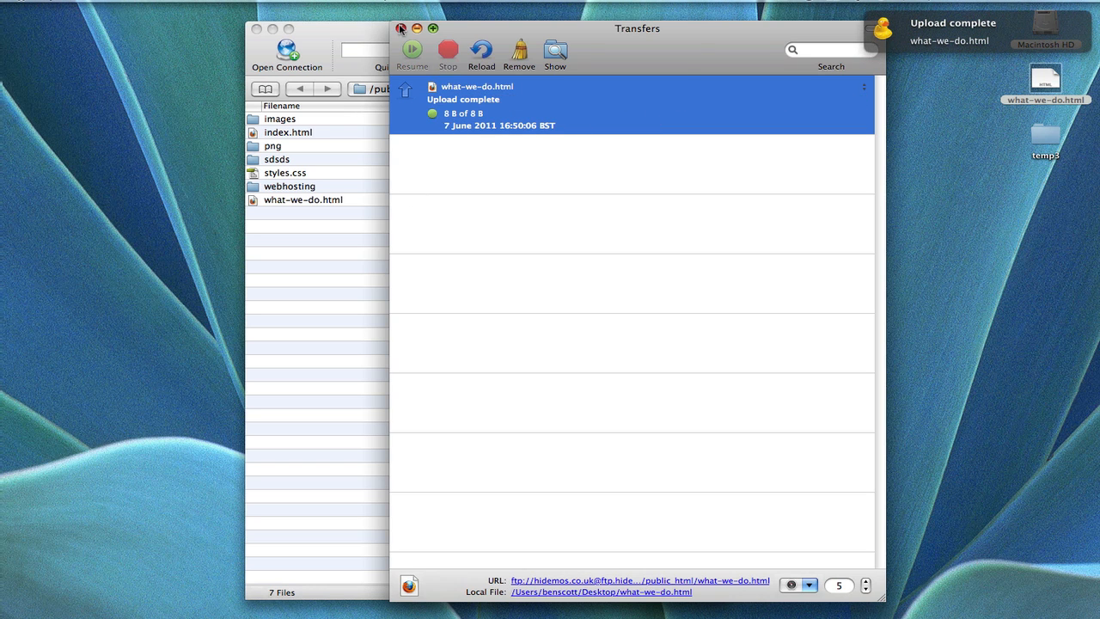
Return to the public_html listing showing what-we-do.html uploaded alongside index.html and styles.css.
{"action": "left_click", "coordinate": [400, 27]}
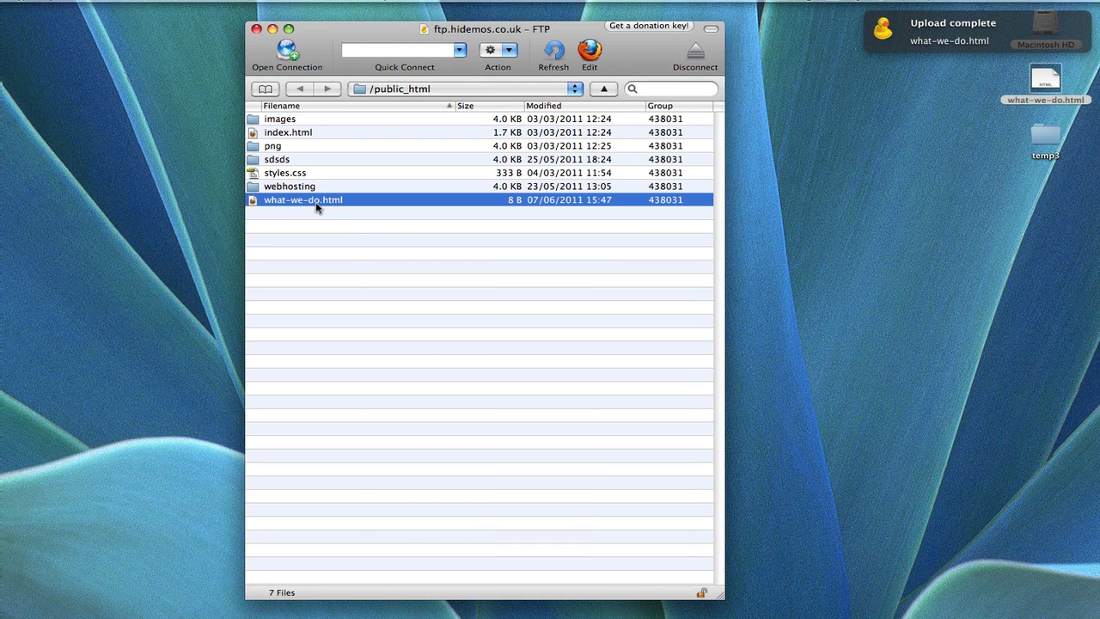
{"action": "mouse_move", "coordinate": [430, 313]}
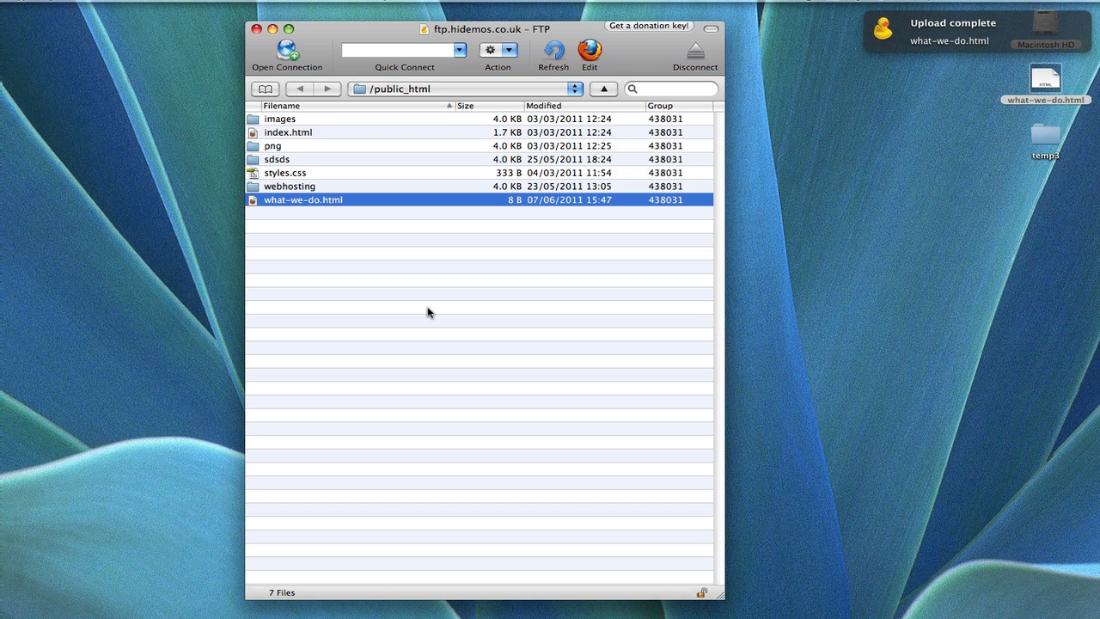